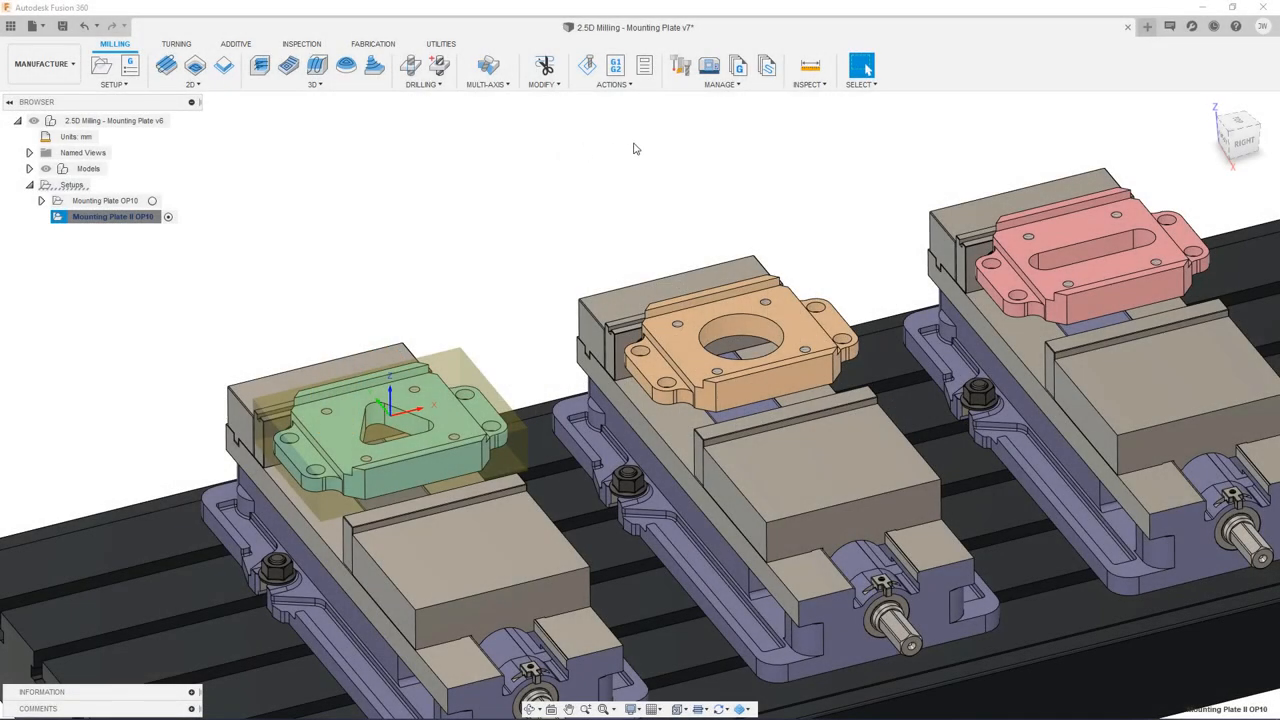
Step: Create operations in the active setup from the HAAS 6061 AL Mounting Plate Template
{"action": "left_click", "coordinate": [767, 65]}
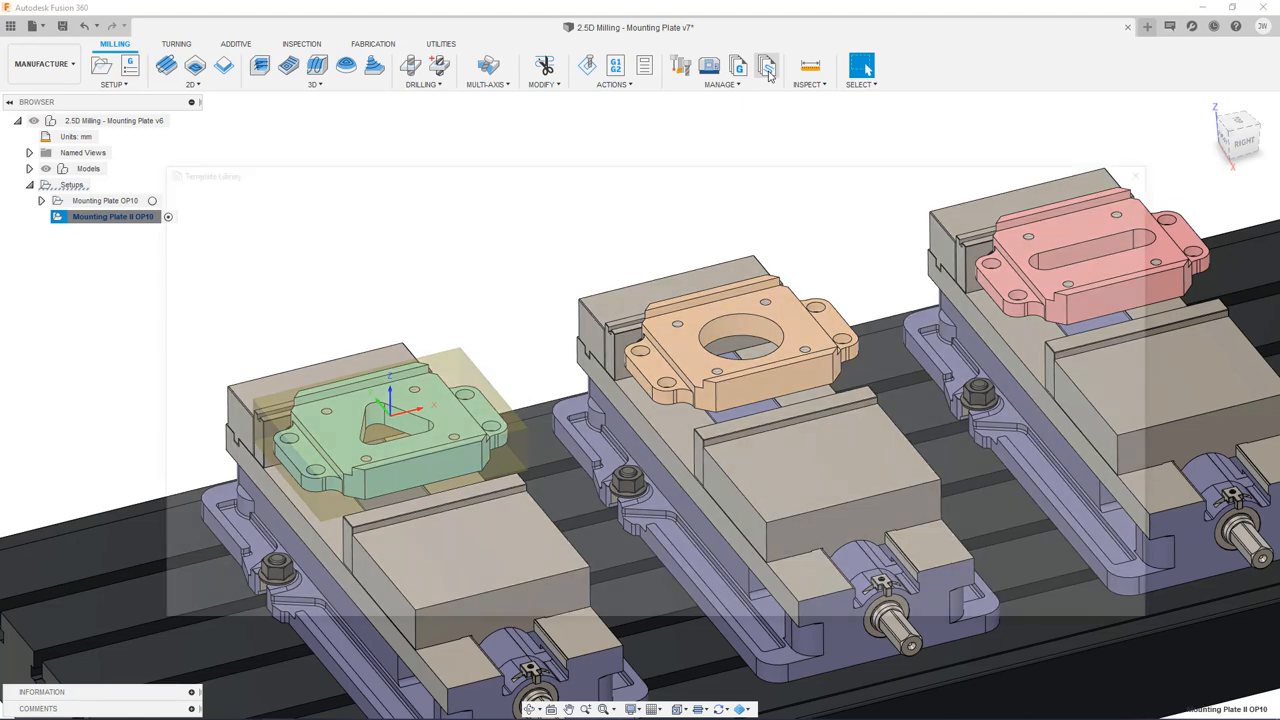
{"action": "left_click", "coordinate": [766, 66]}
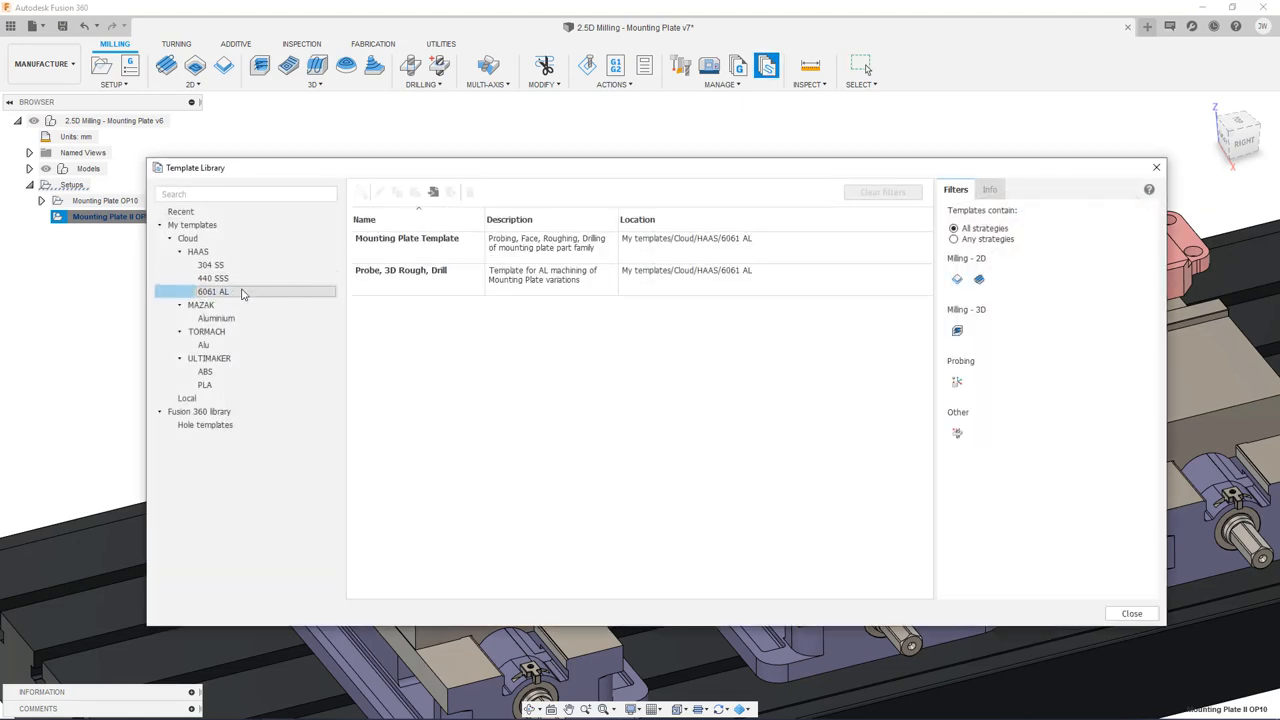
{"action": "left_click", "coordinate": [407, 242]}
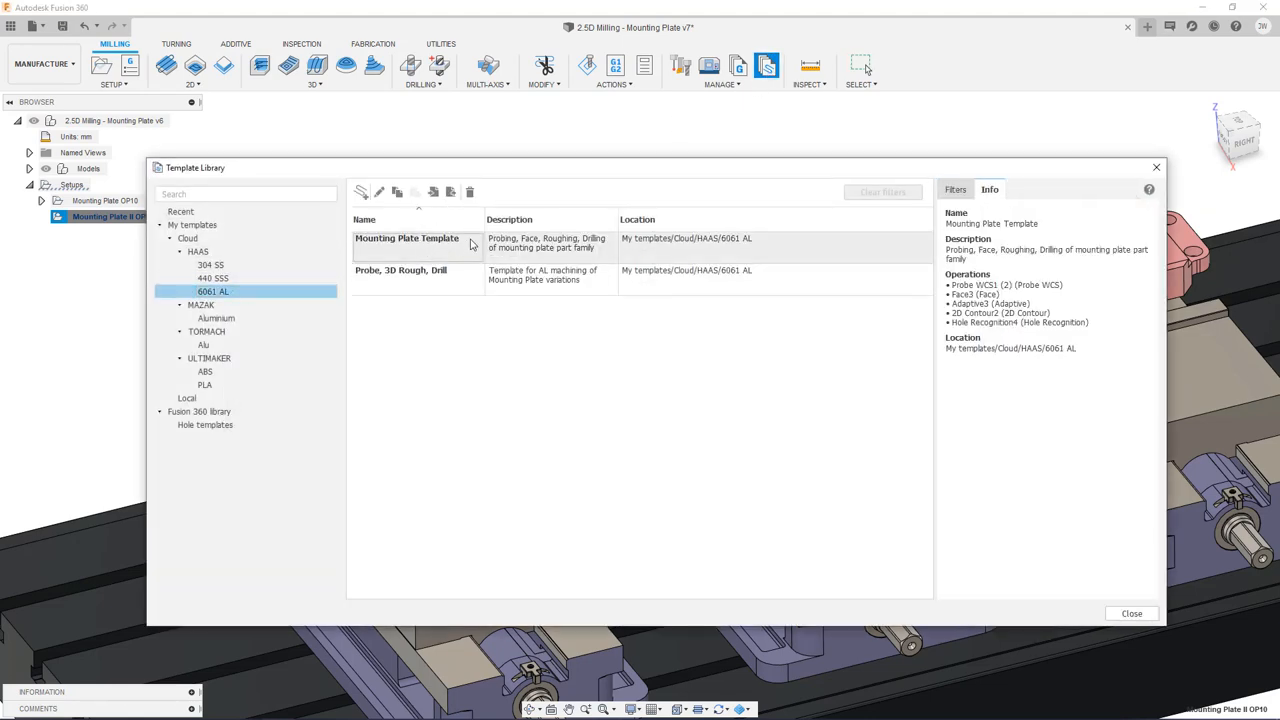
{"action": "mouse_move", "coordinate": [435, 260]}
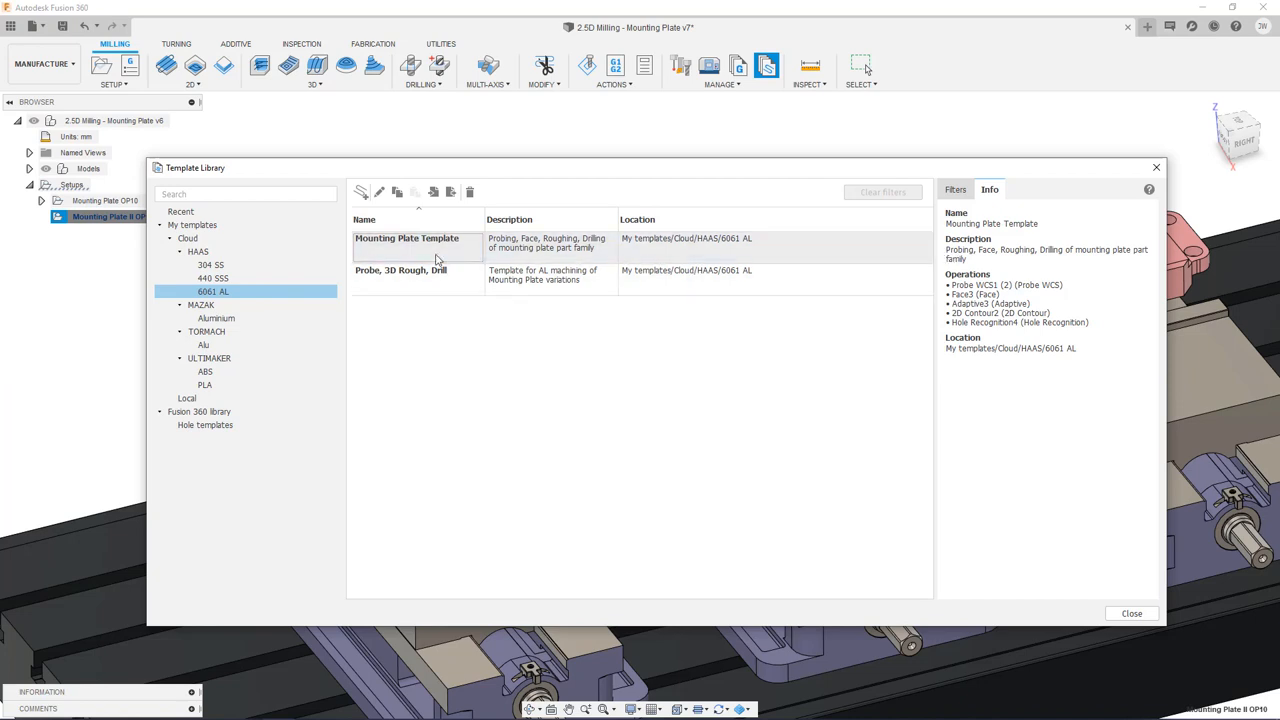
{"action": "left_click", "coordinate": [420, 243]}
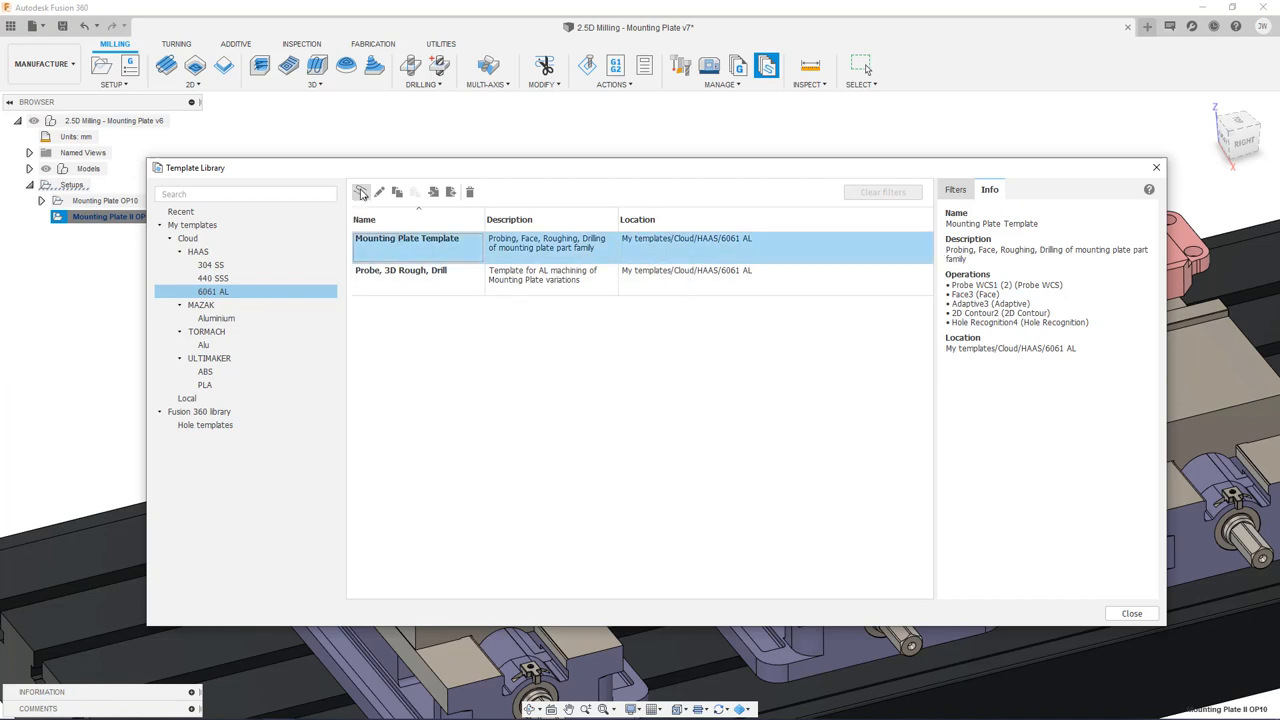
{"action": "mouse_move", "coordinate": [361, 192]}
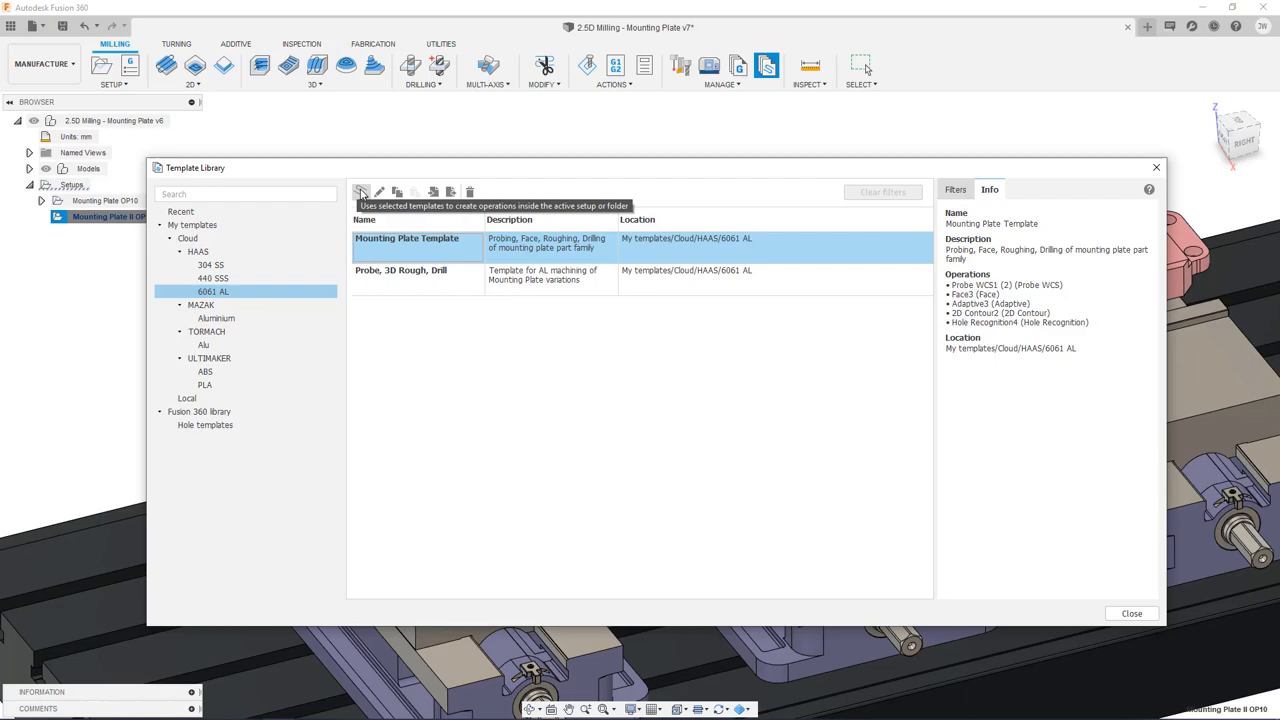
{"action": "left_click", "coordinate": [361, 191]}
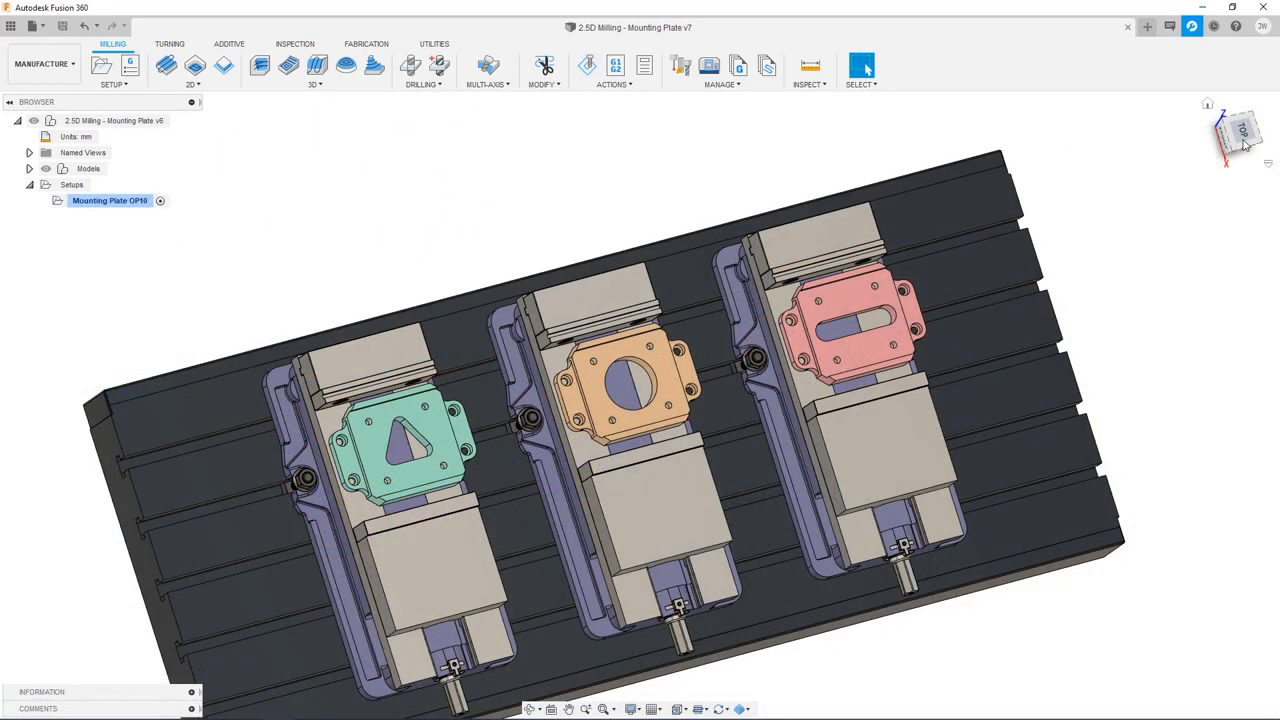
Step: Switch to the top view of the three vise-held mounting plates
{"action": "left_click", "coordinate": [1238, 133]}
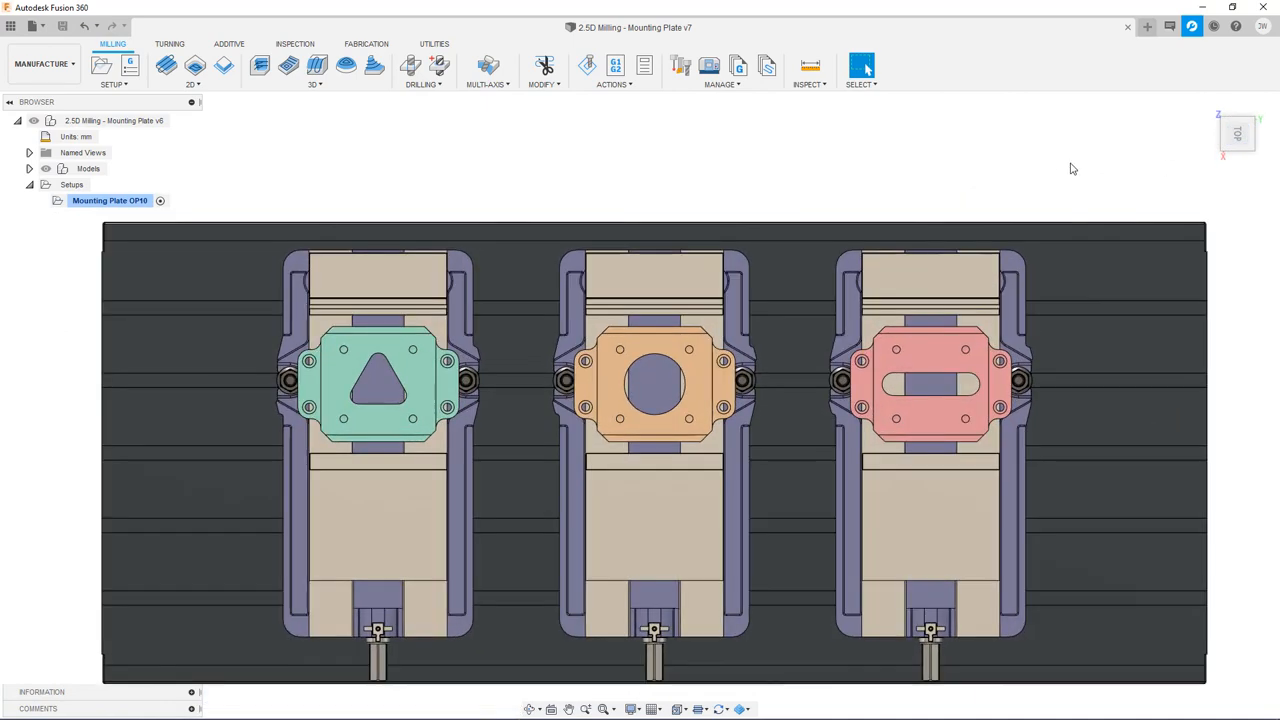
{"action": "mouse_move", "coordinate": [688, 192]}
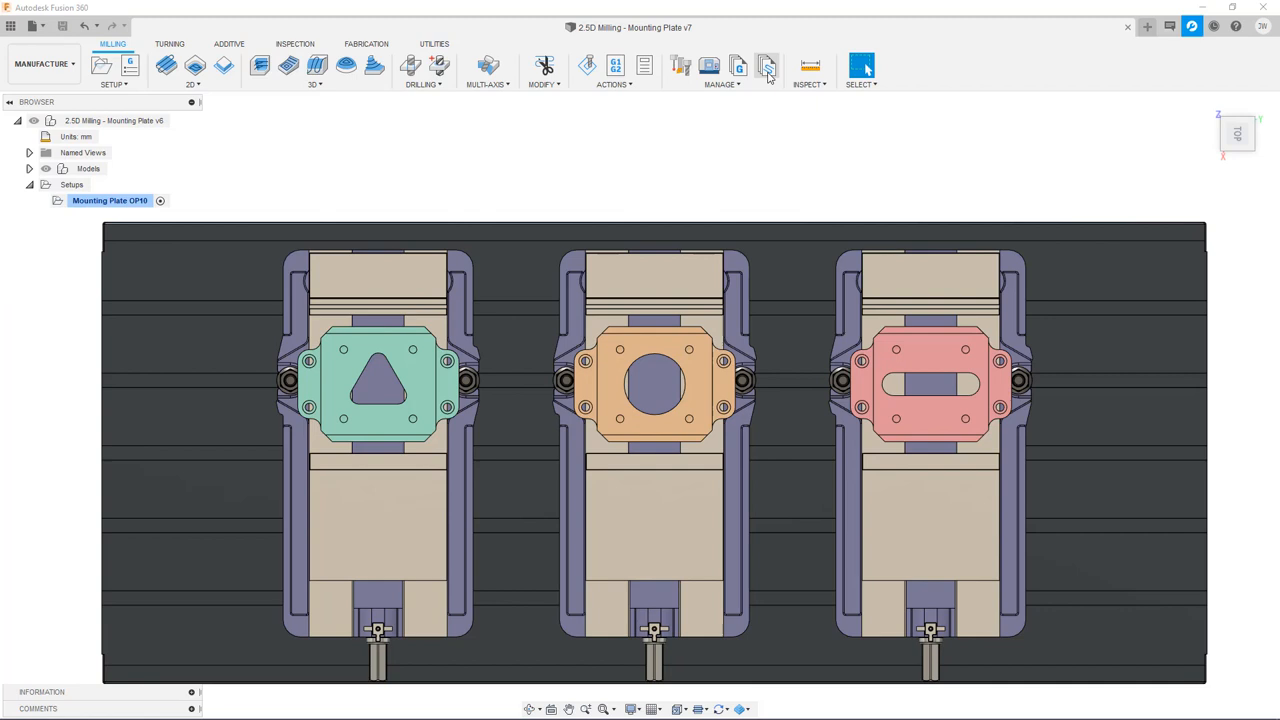
Step: Browse the template library and add a new 304 SS folder under HAAS
{"action": "left_click", "coordinate": [766, 65]}
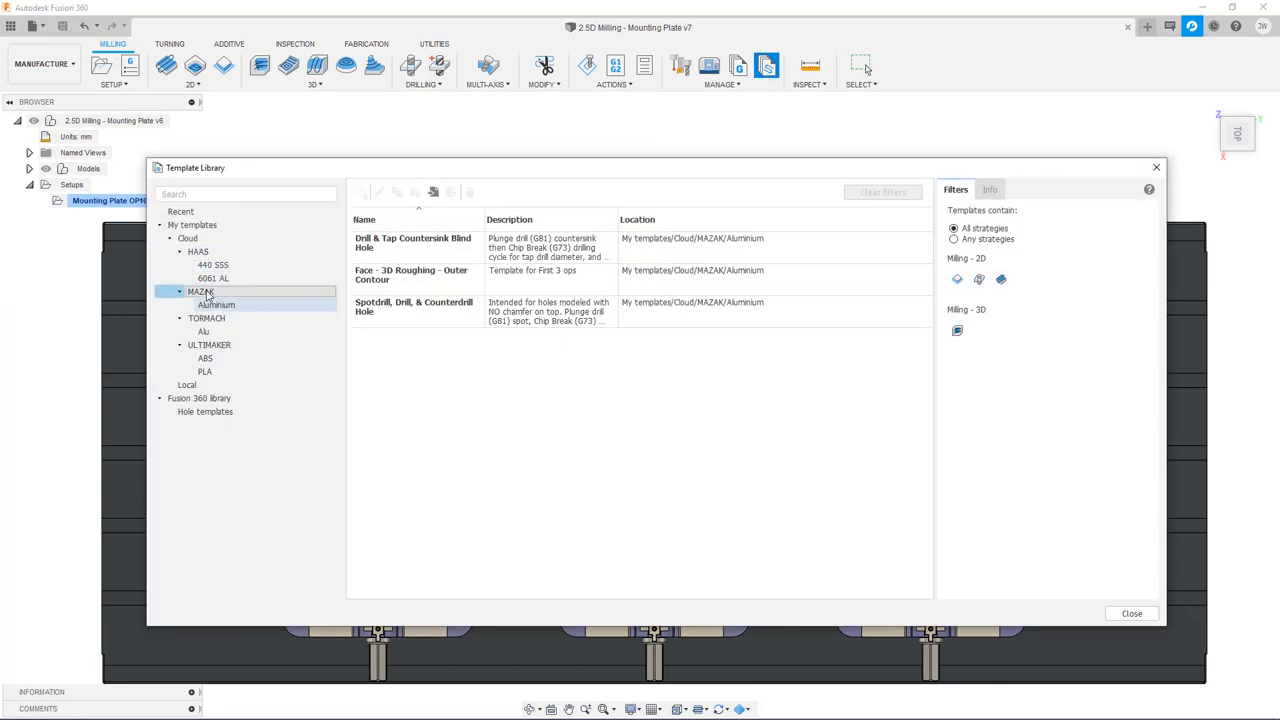
{"action": "left_click", "coordinate": [203, 331]}
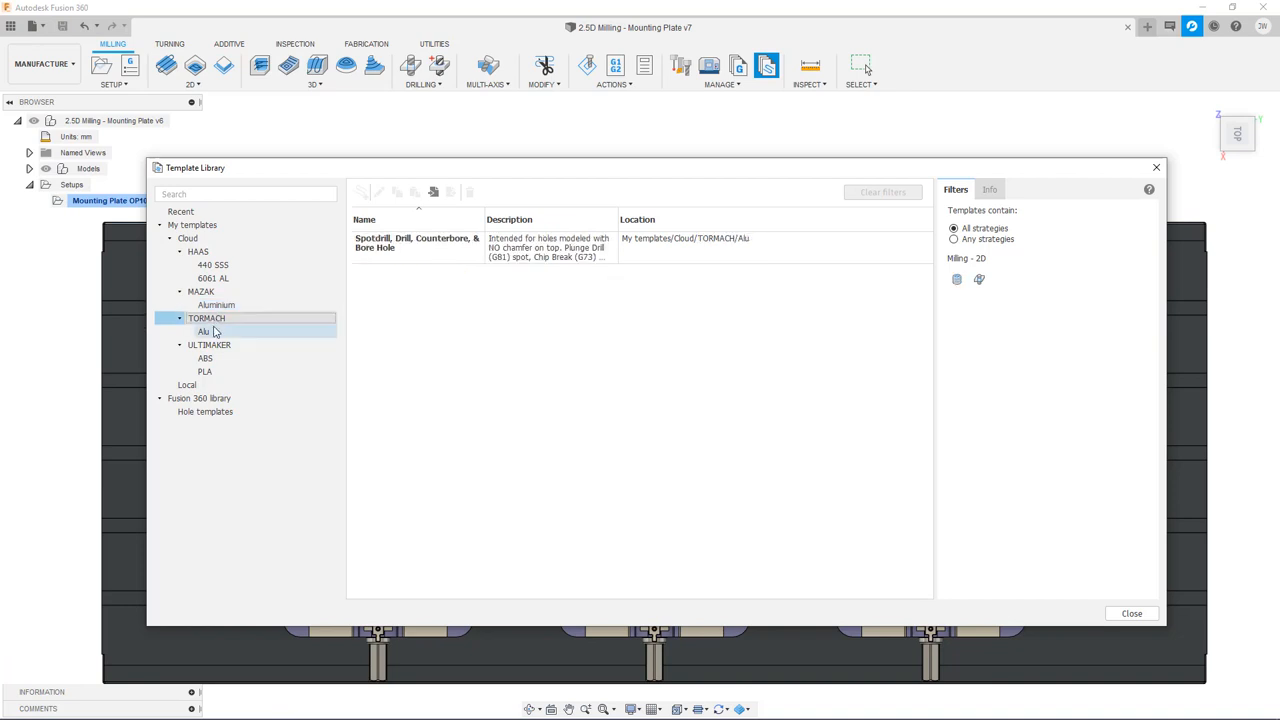
{"action": "left_click", "coordinate": [197, 251]}
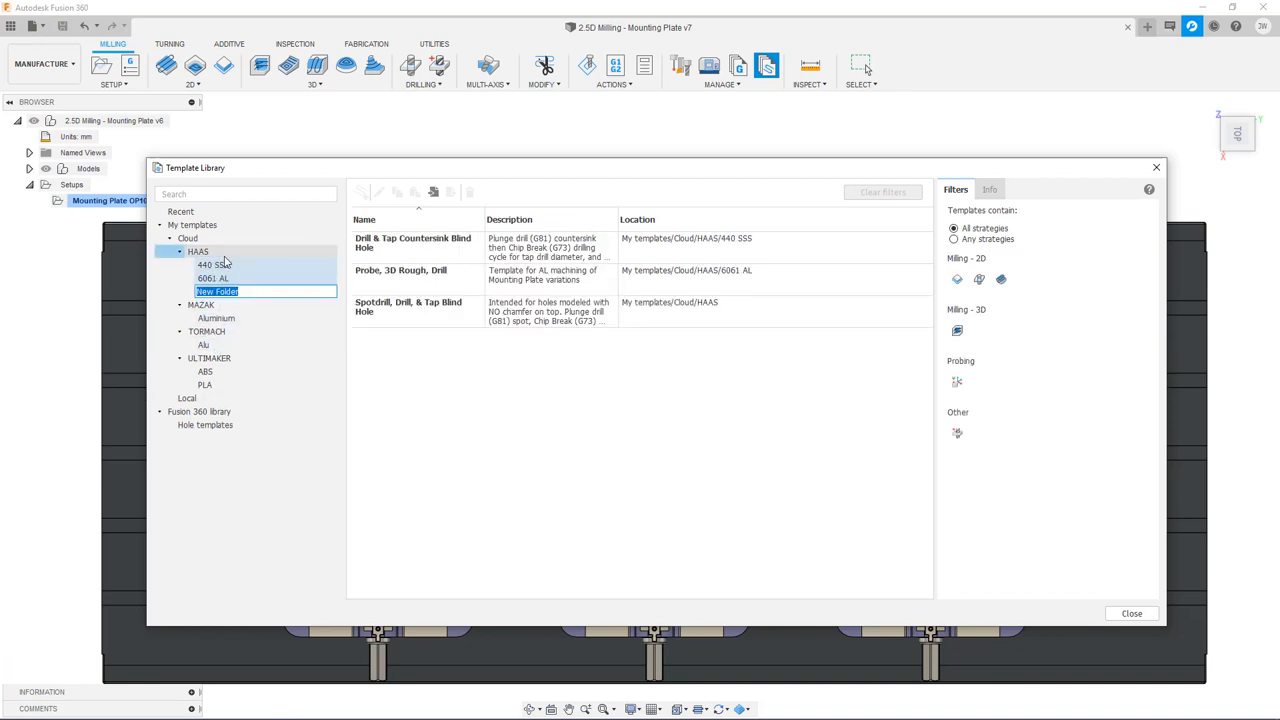
{"action": "type", "text": "3D"}
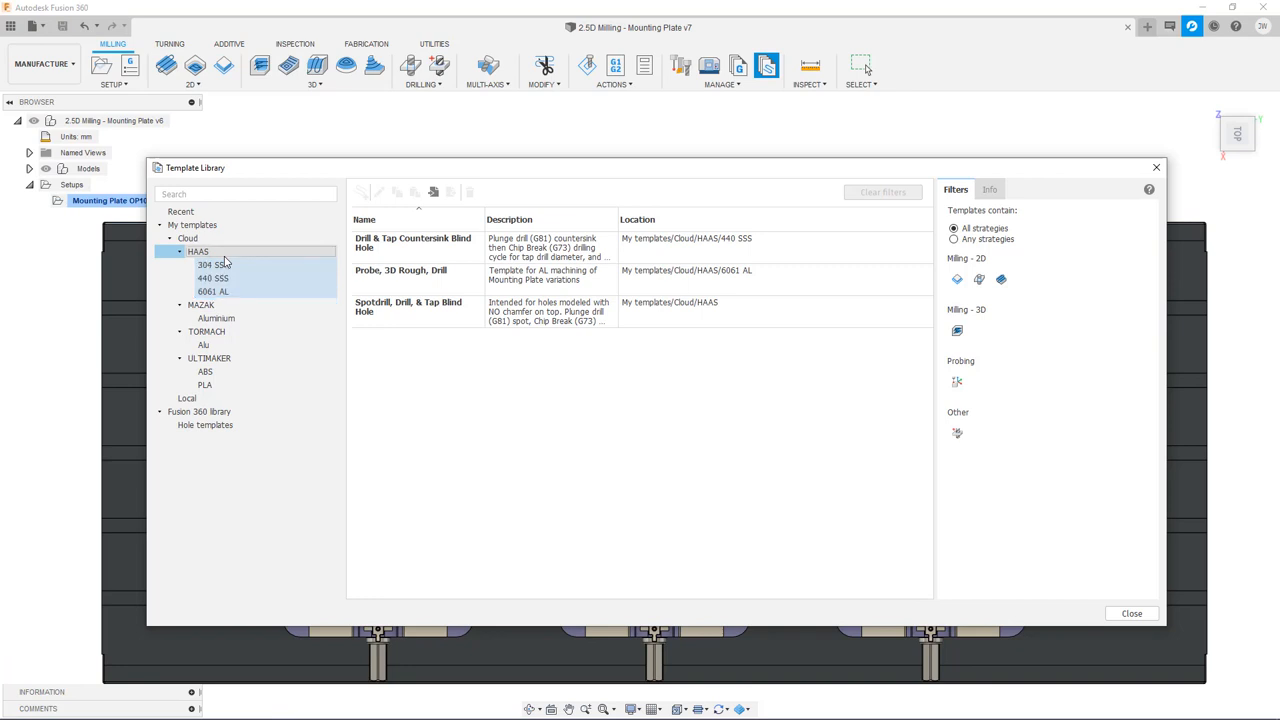
{"action": "left_click", "coordinate": [211, 265]}
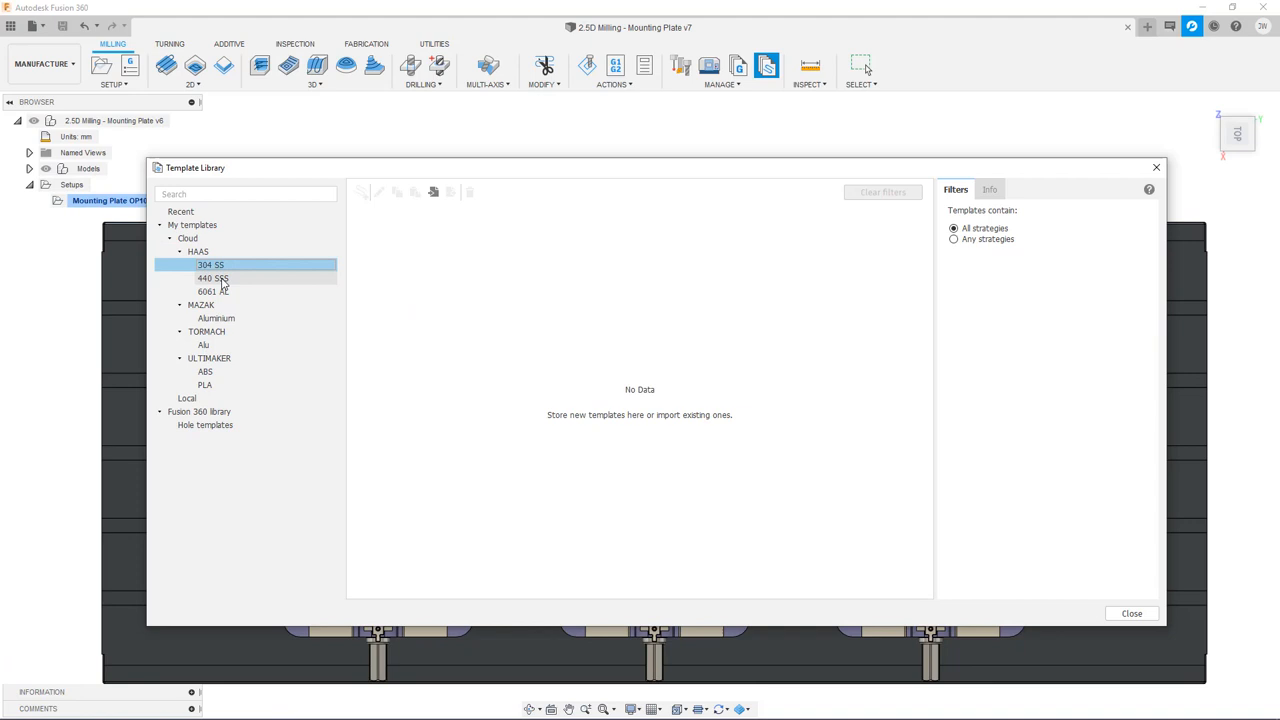
Step: Filter the HAAS templates by 2D and then 3D milling strategy
{"action": "left_click", "coordinate": [197, 251]}
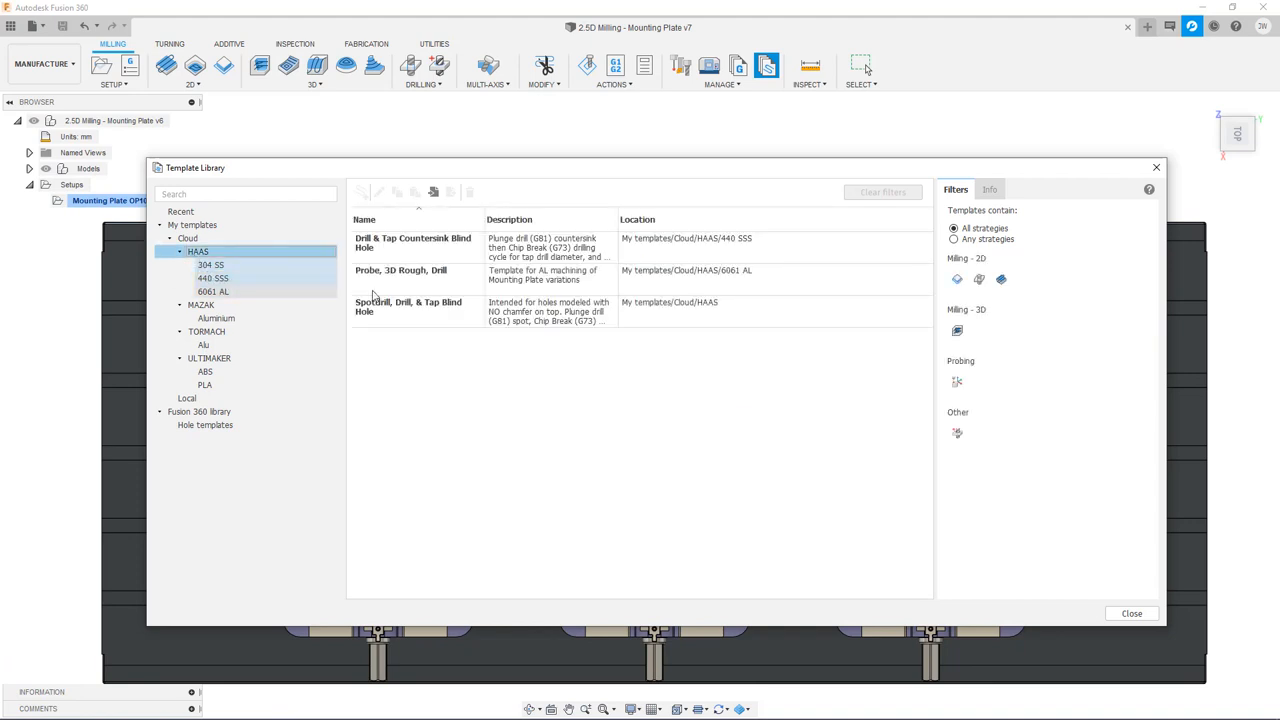
{"action": "left_click", "coordinate": [979, 279]}
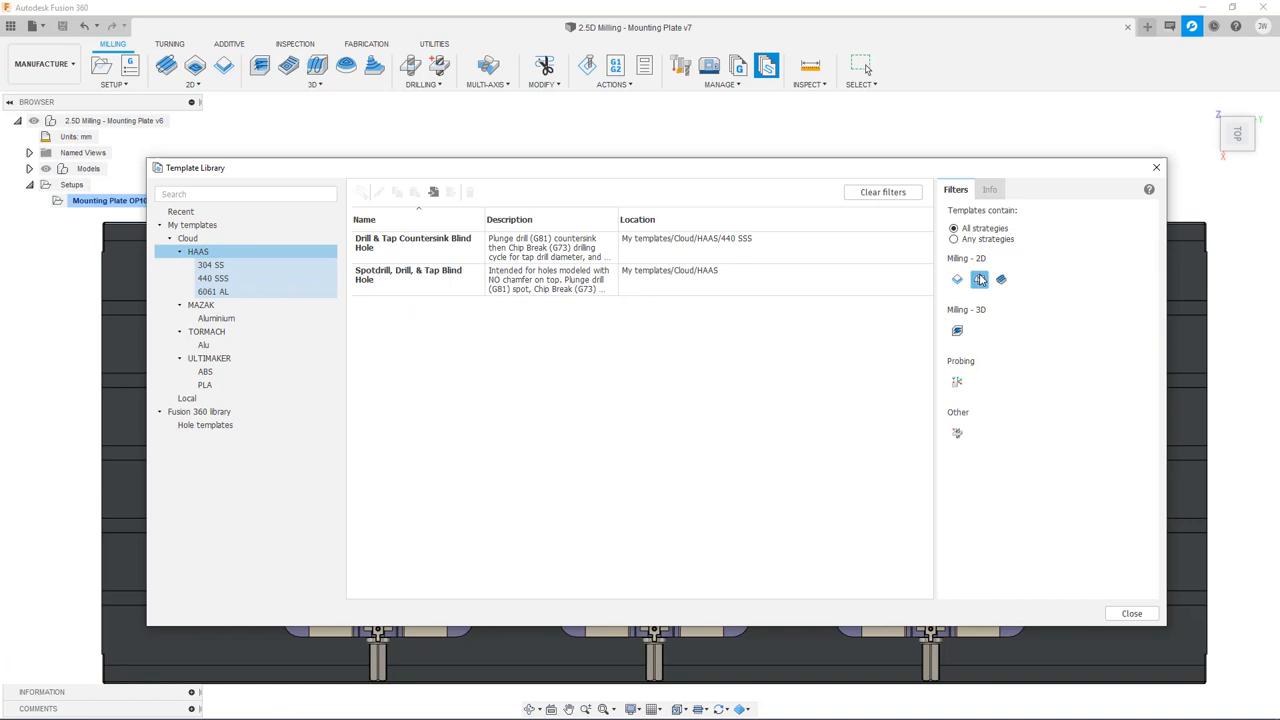
{"action": "left_click", "coordinate": [957, 331]}
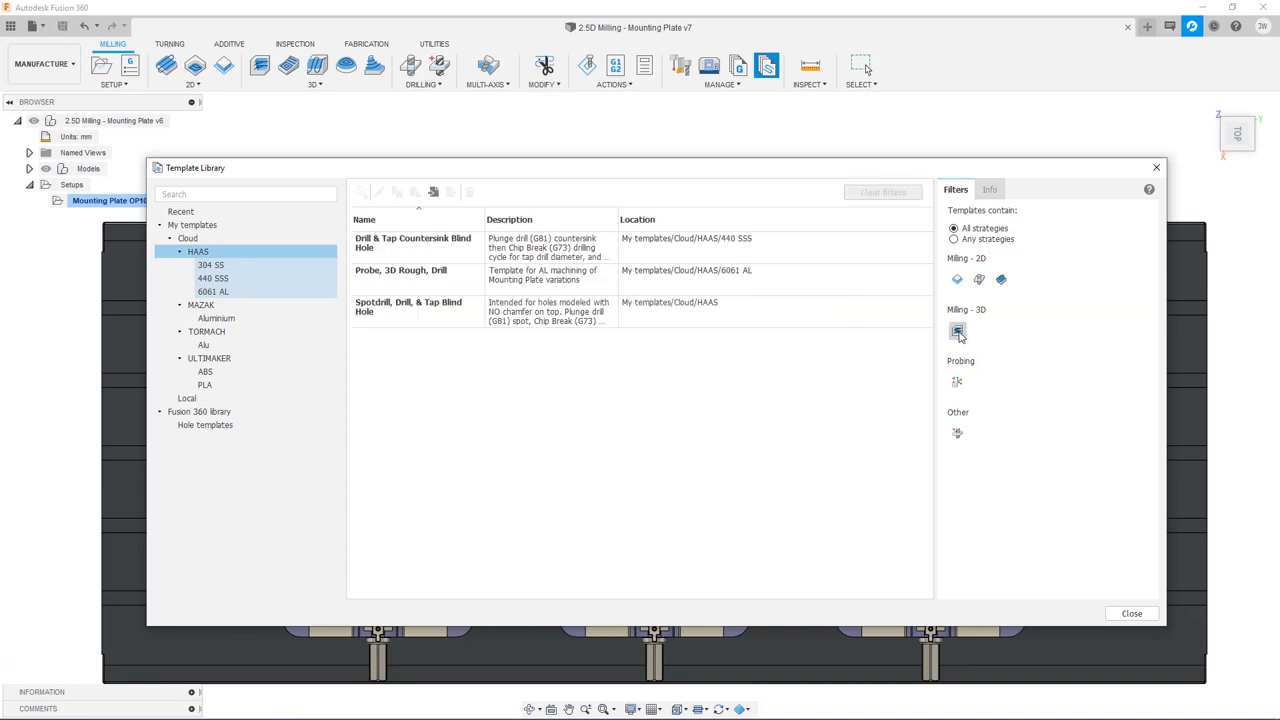
{"action": "left_click", "coordinate": [956, 382]}
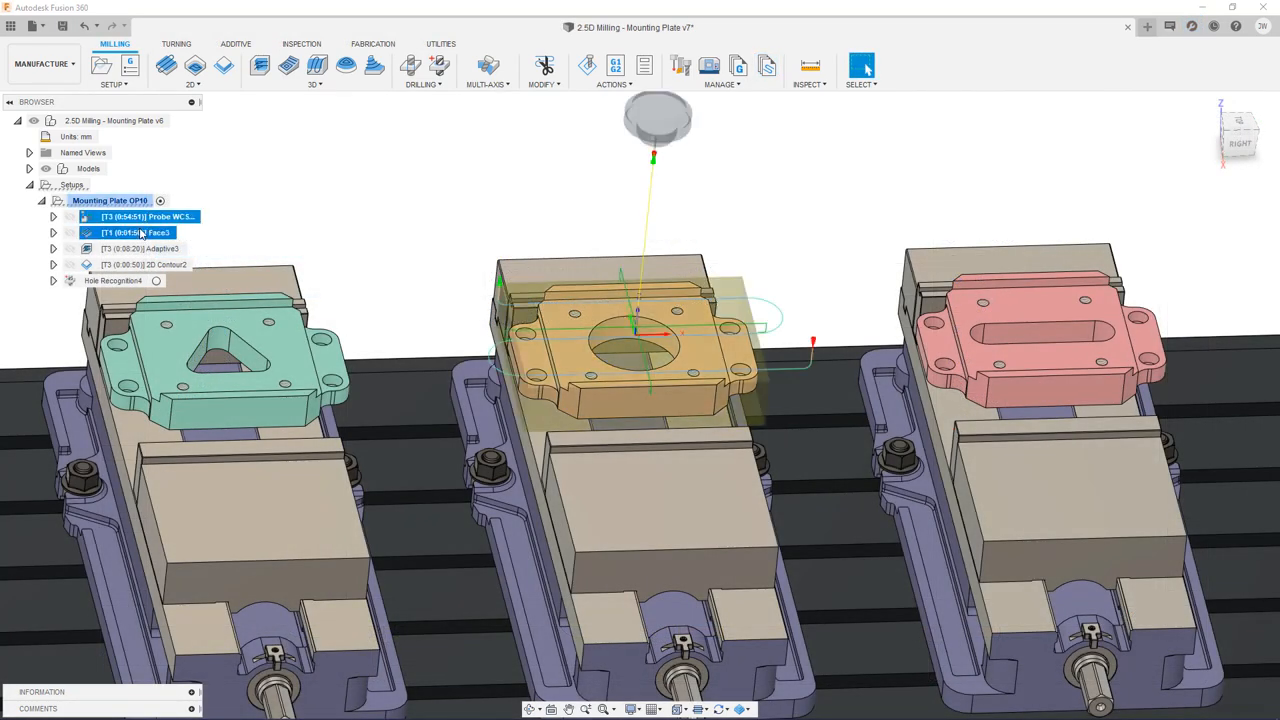
Step: Store all OP10 operations as 'Mounting Plate Template' in 6061 AL, describing probing-to-drilling of the part family
{"action": "left_click", "coordinate": [140, 248]}
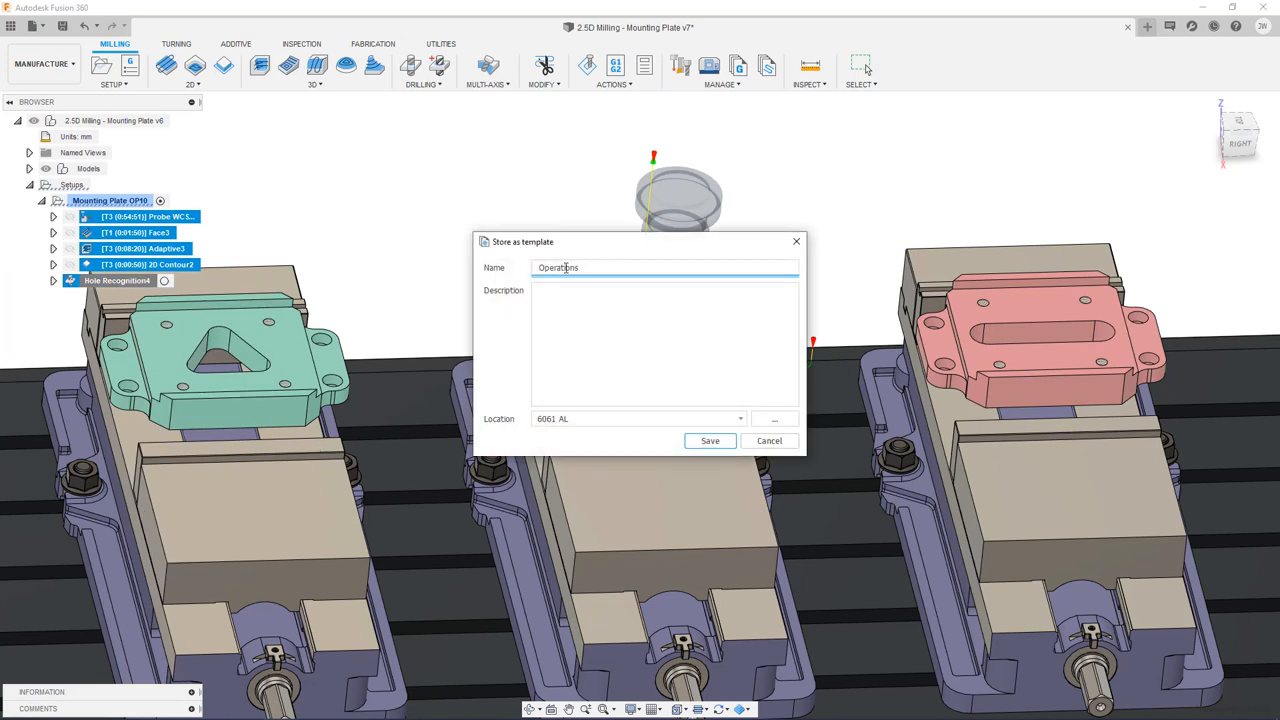
{"action": "type", "text": "Mounting Plate Template"}
{"action": "left_click", "coordinate": [665, 344]}
{"action": "type", "text": "Probing, Face, Rou"}
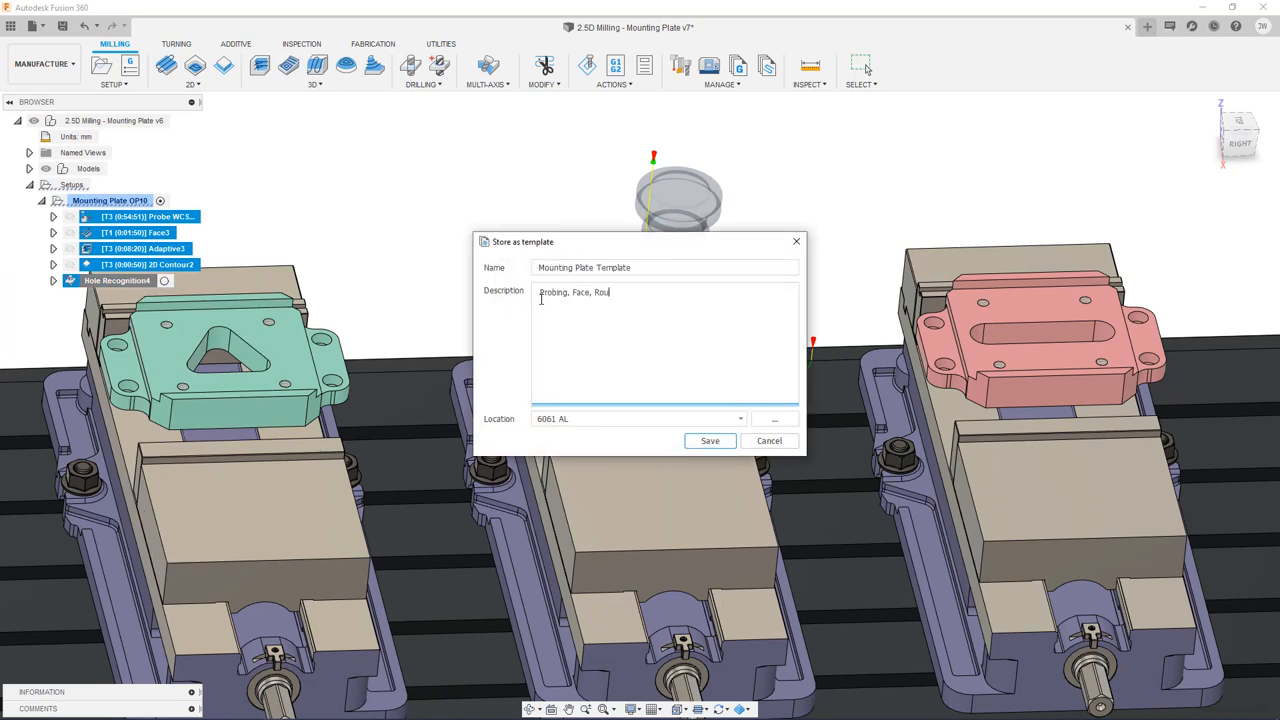
{"action": "type", "text": "ghing, Drilling of mounting plate part family"}
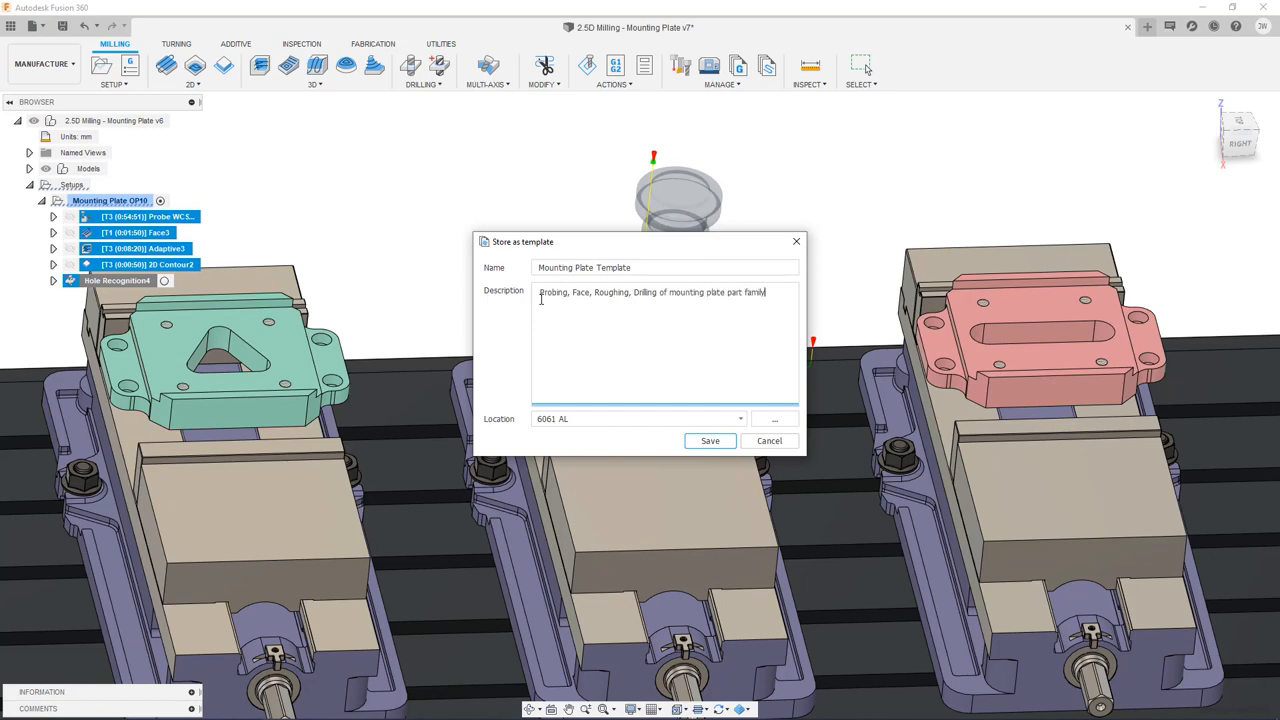
{"action": "left_click", "coordinate": [775, 418]}
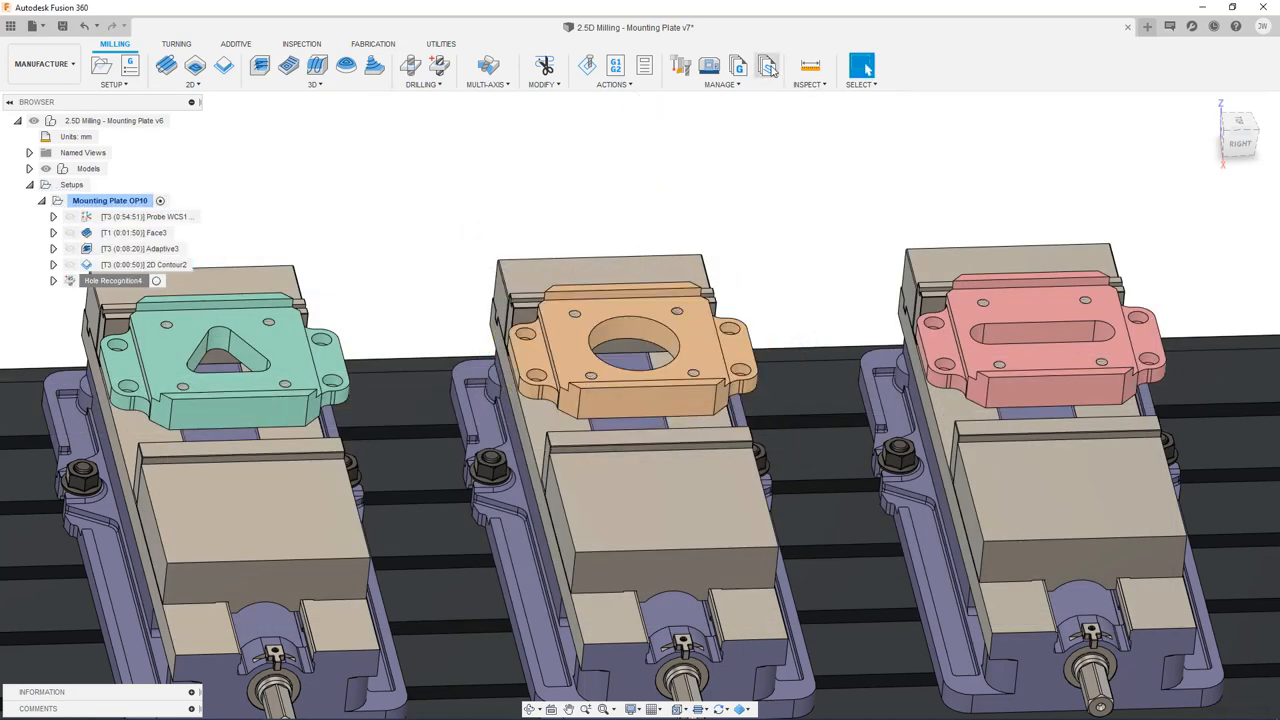
Step: View the Mounting Plate Template's details and operations in the template library
{"action": "left_click", "coordinate": [767, 66]}
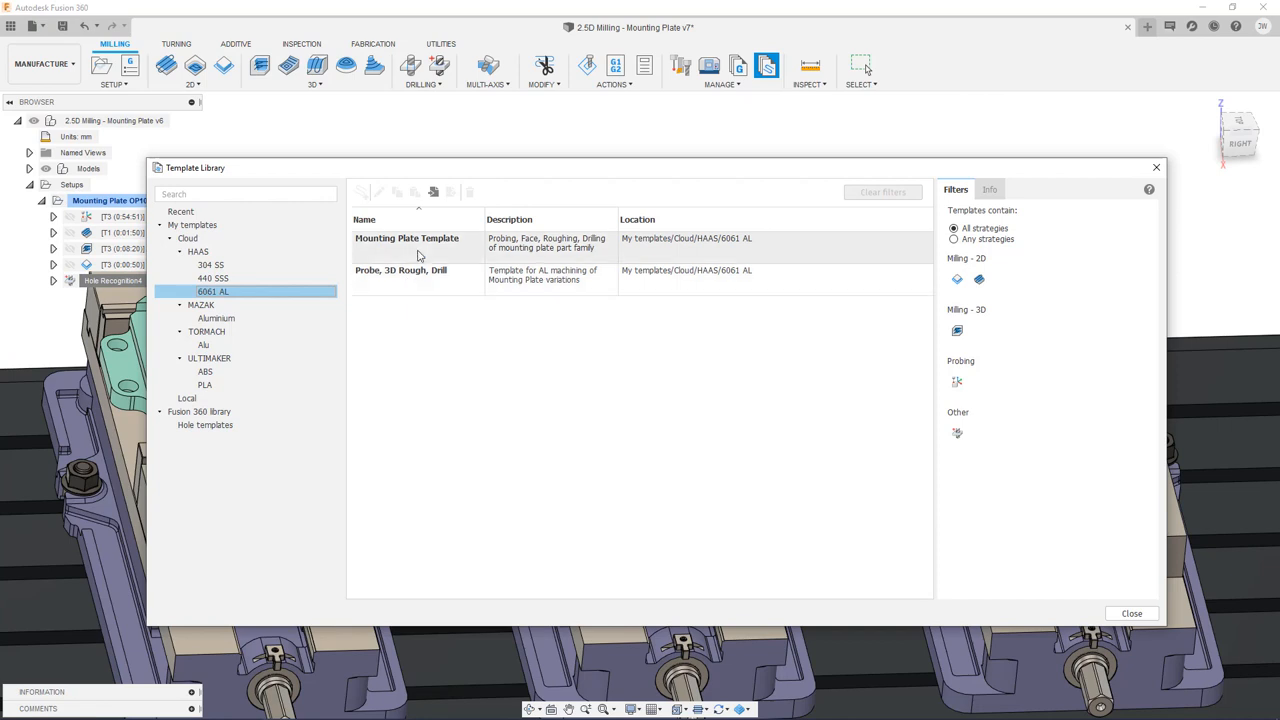
{"action": "left_click", "coordinate": [406, 243]}
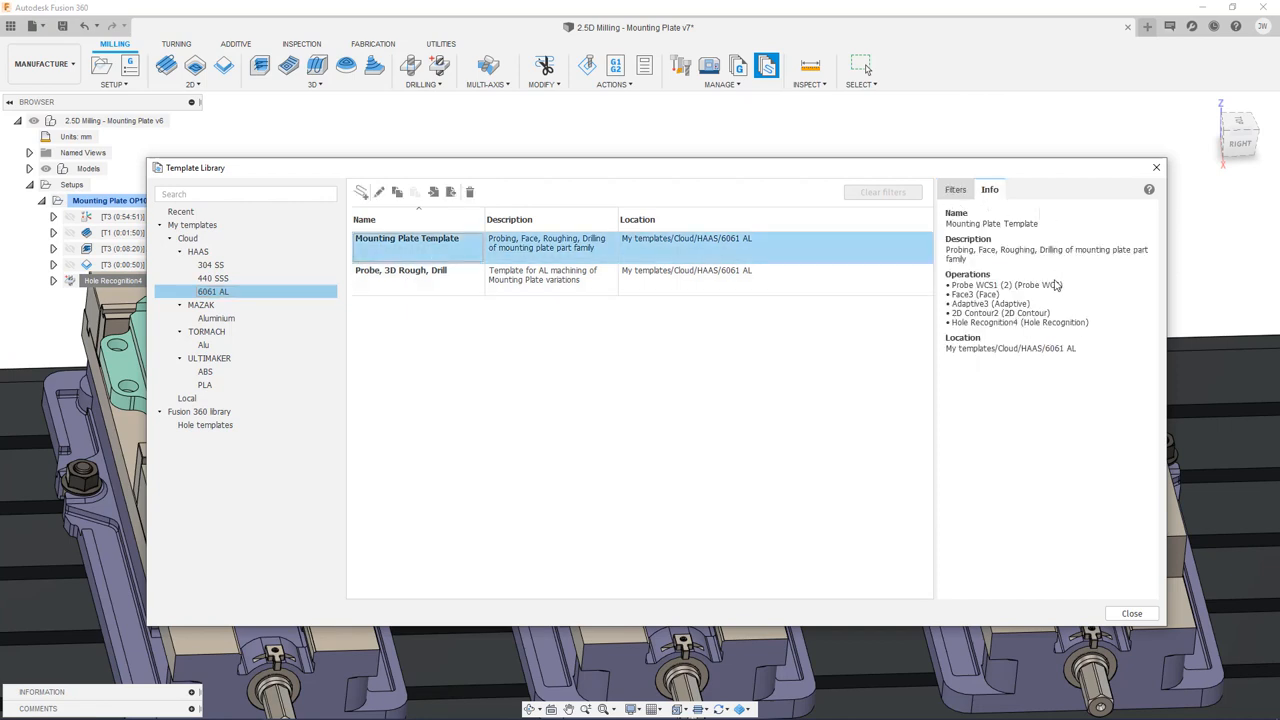
{"action": "mouse_move", "coordinate": [1075, 398]}
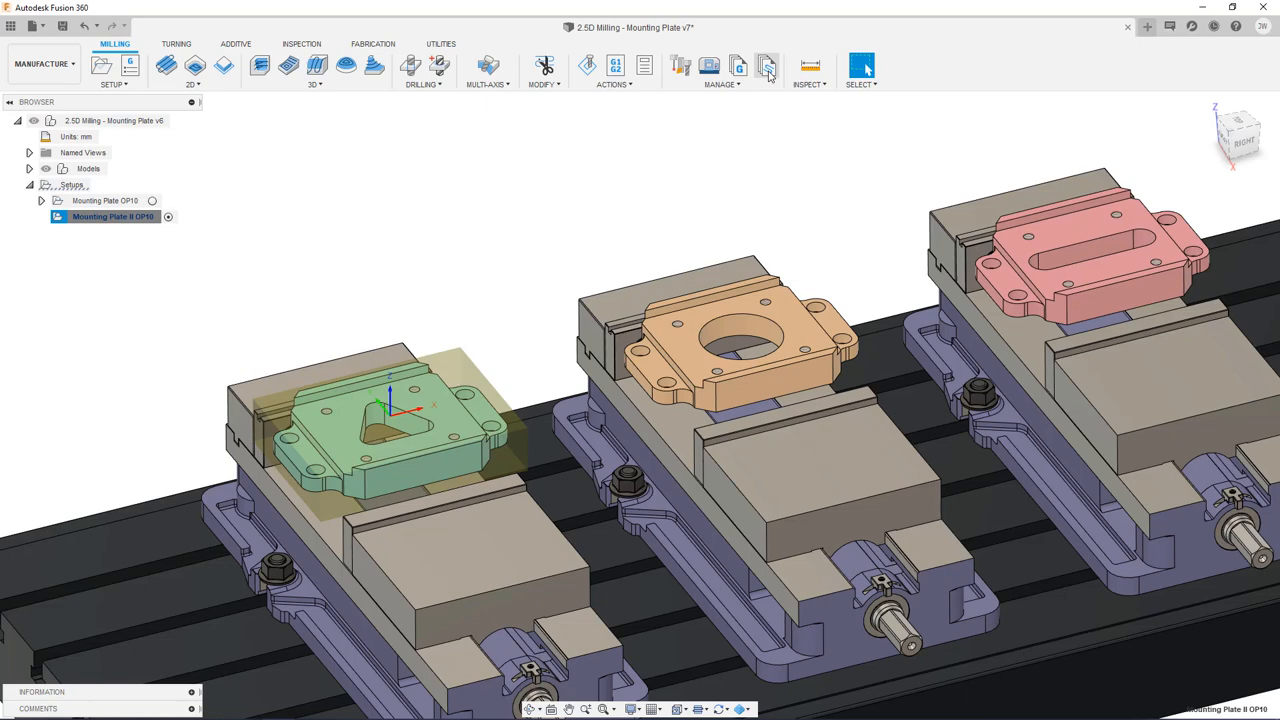
Step: Apply the 6061 AL Mounting Plate Template's operations to Mounting Plate II OP10
{"action": "left_click", "coordinate": [766, 65]}
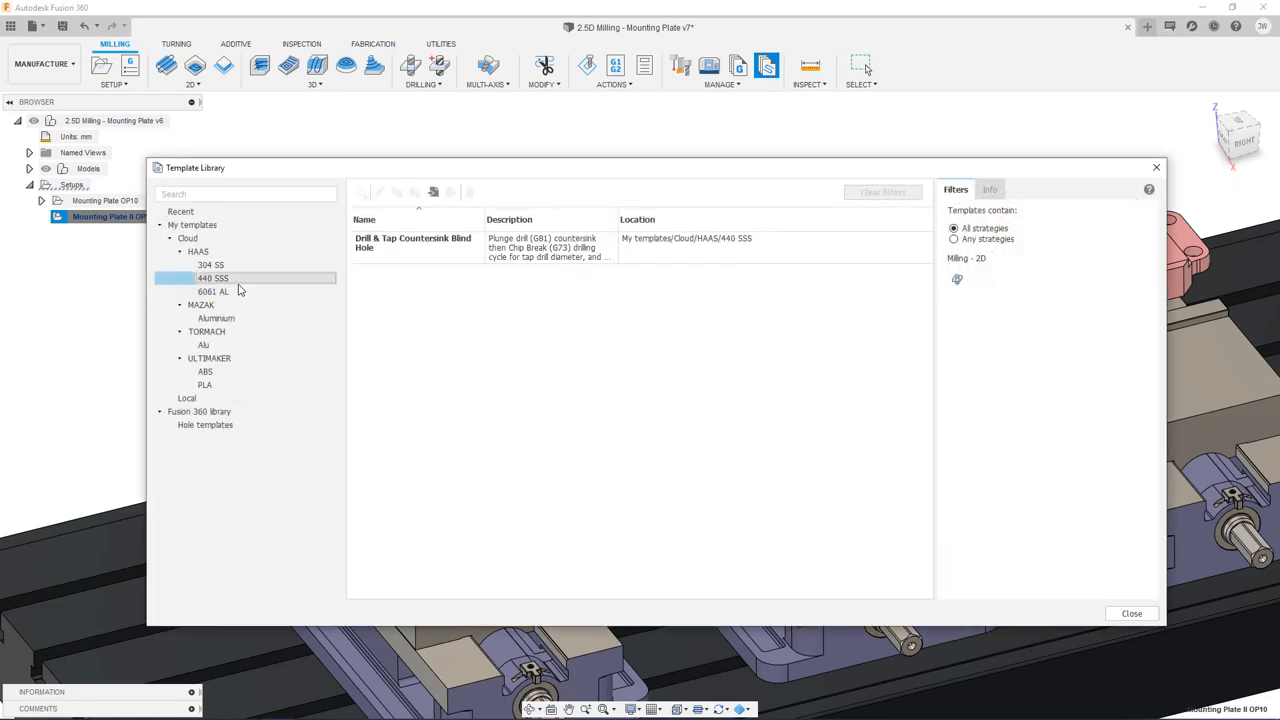
{"action": "left_click", "coordinate": [213, 291]}
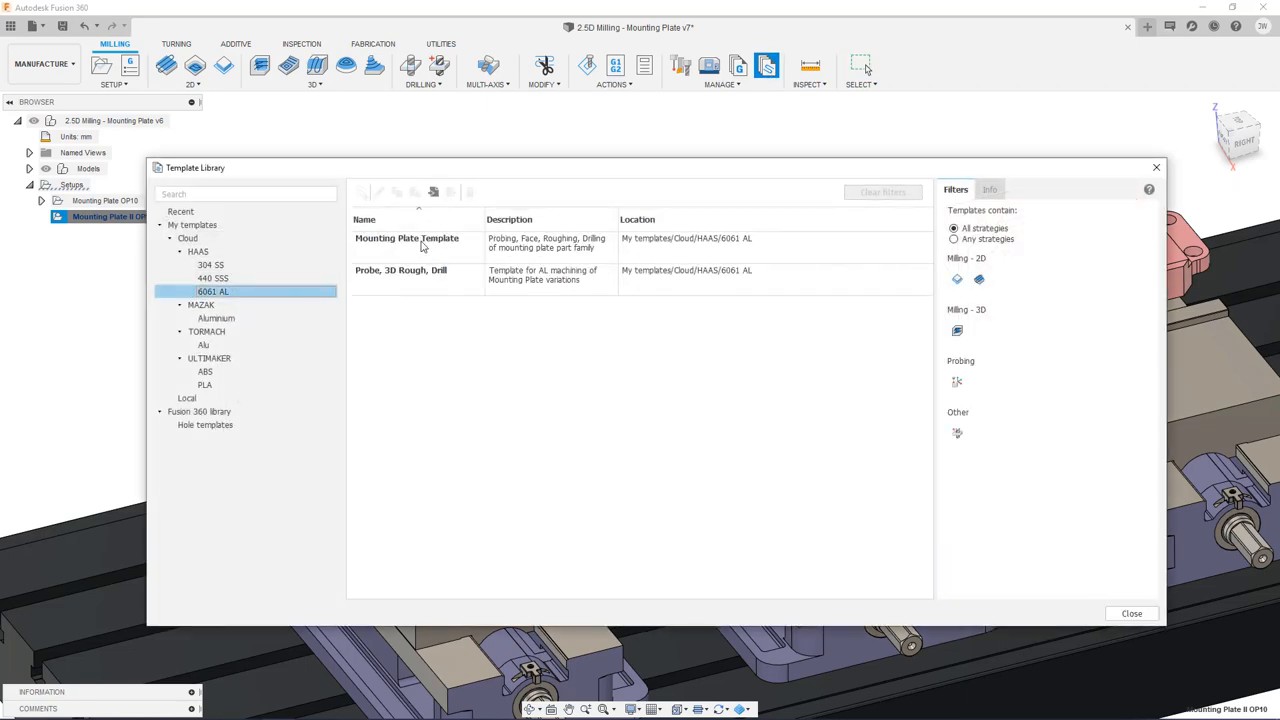
{"action": "left_click", "coordinate": [407, 242]}
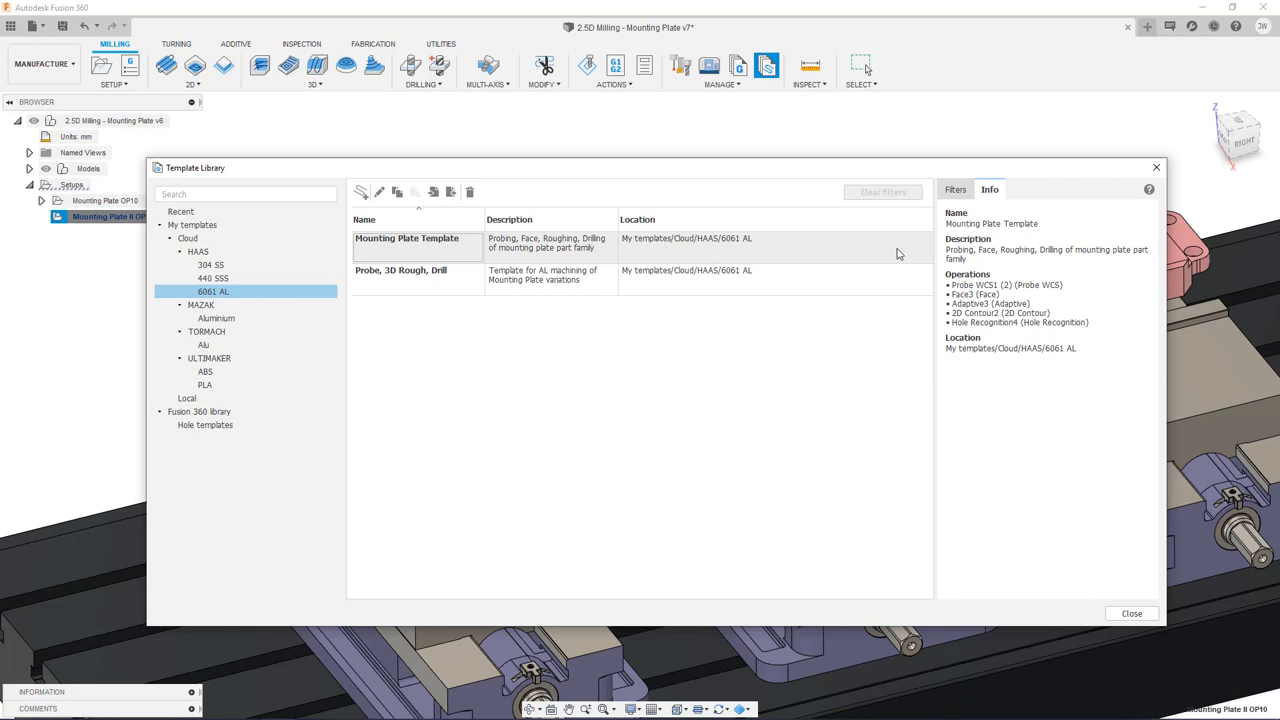
{"action": "left_click", "coordinate": [406, 242]}
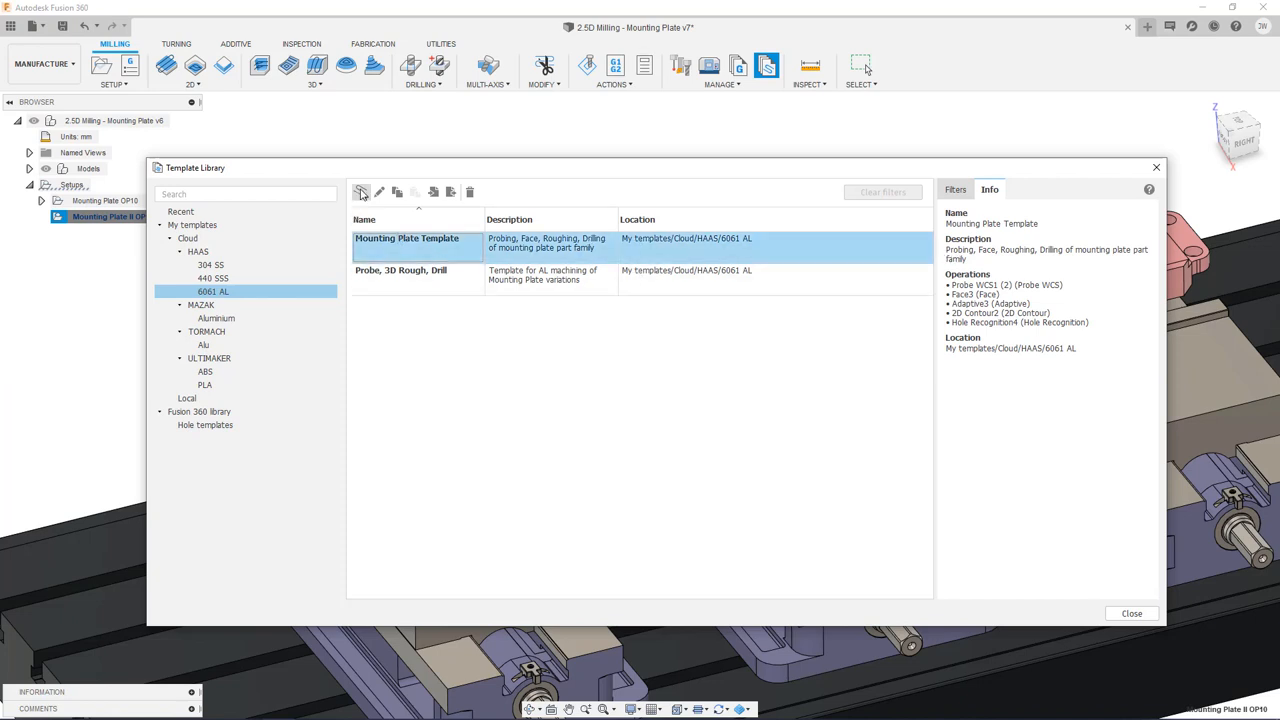
{"action": "mouse_move", "coordinate": [361, 192]}
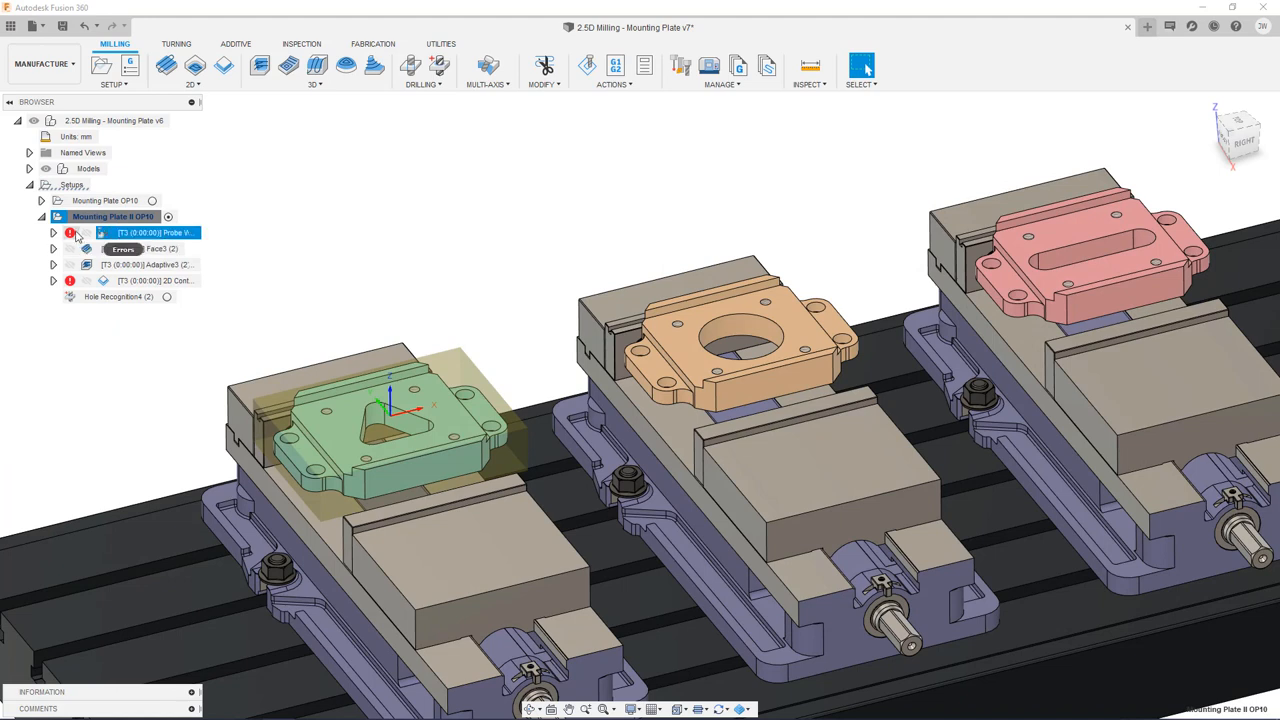
Step: Fix the Probe WCS and 2D Contour references, regenerate hole drilling, and play the simulation
{"action": "double_click", "coordinate": [150, 232]}
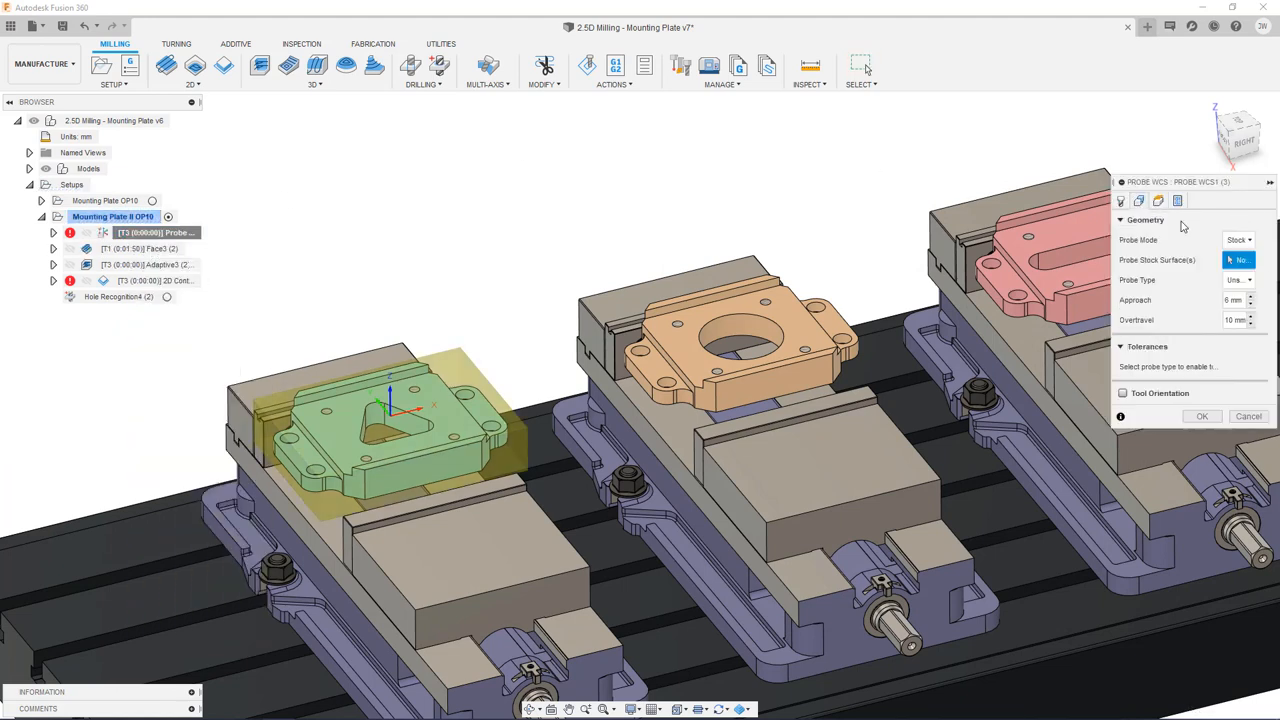
{"action": "left_click", "coordinate": [1202, 416]}
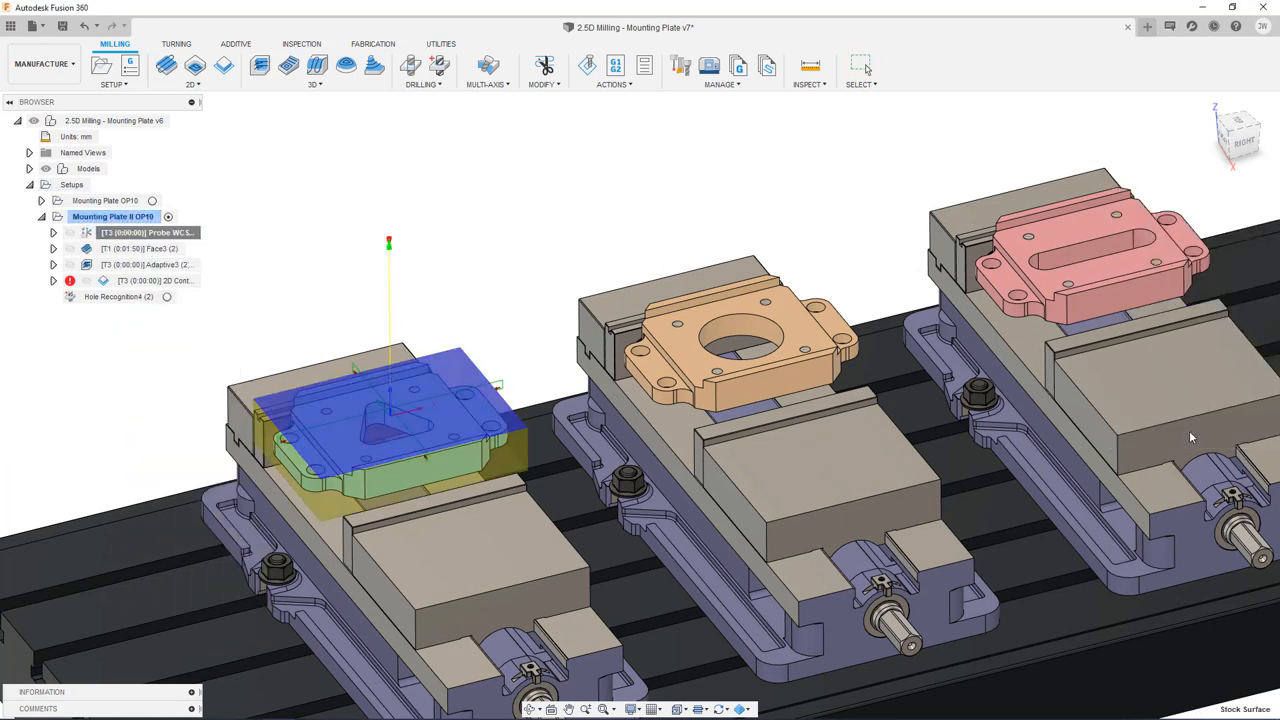
{"action": "double_click", "coordinate": [155, 280]}
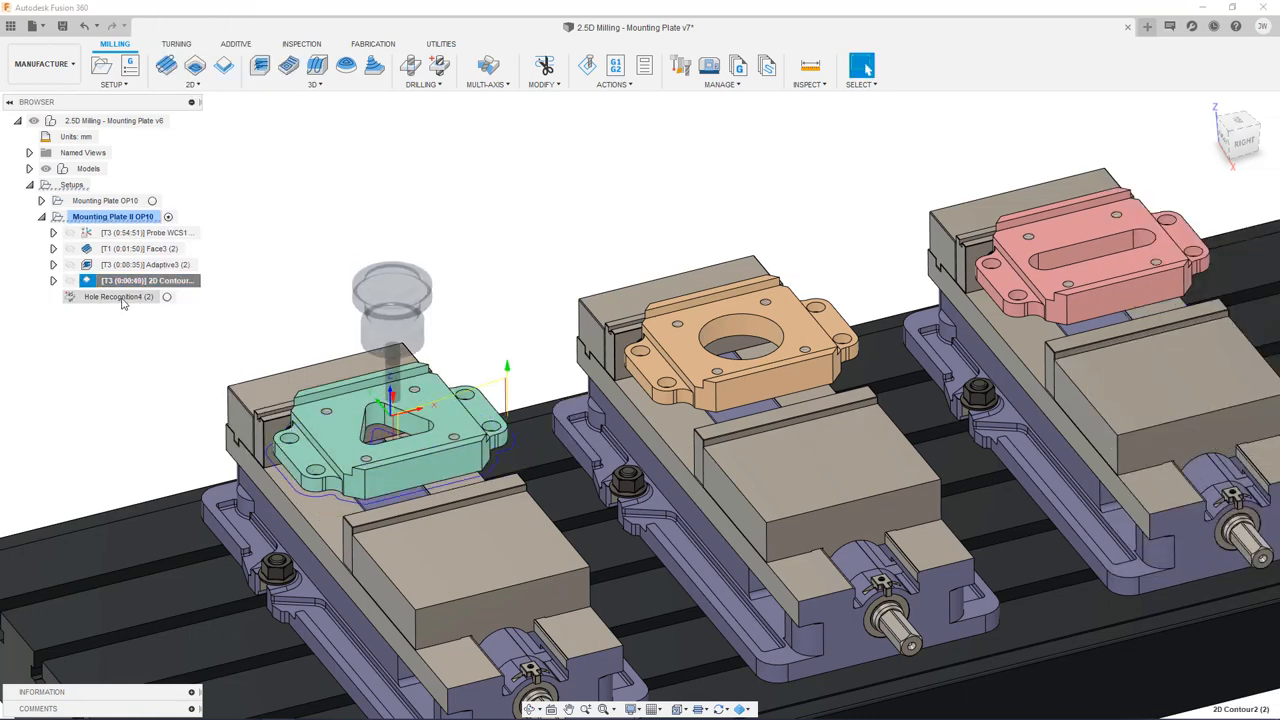
{"action": "double_click", "coordinate": [118, 296]}
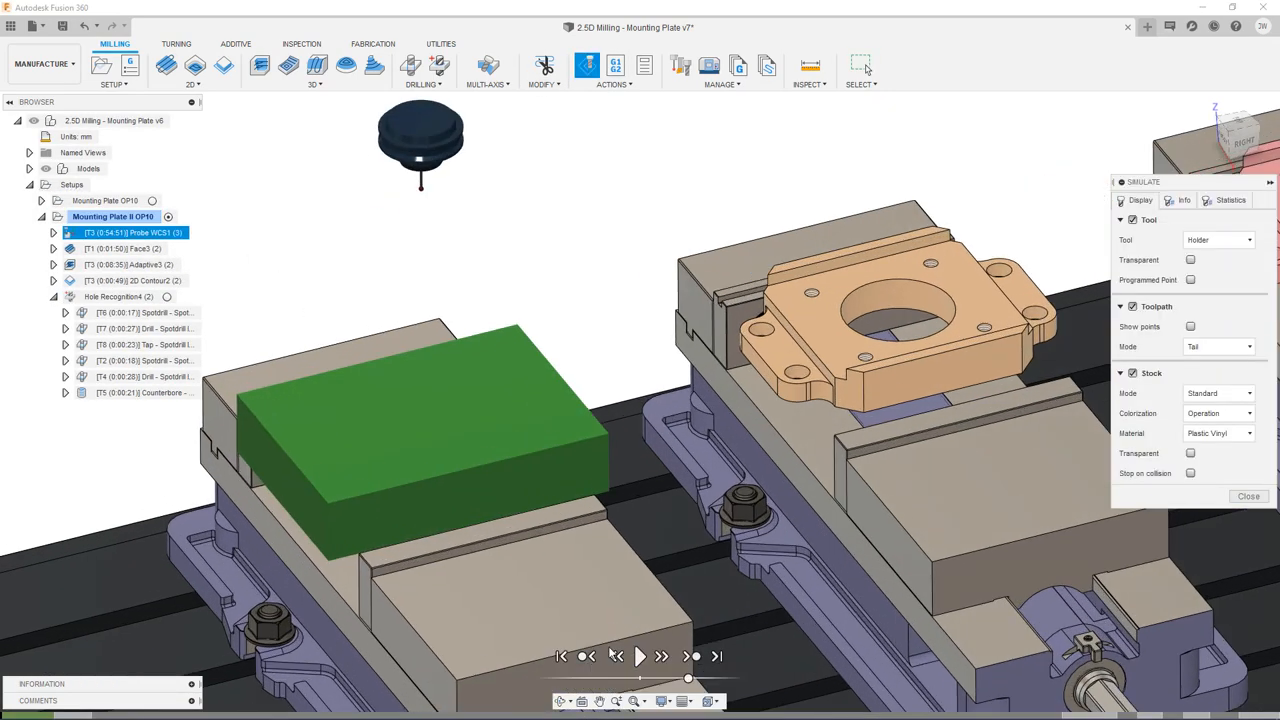
{"action": "left_click", "coordinate": [639, 656]}
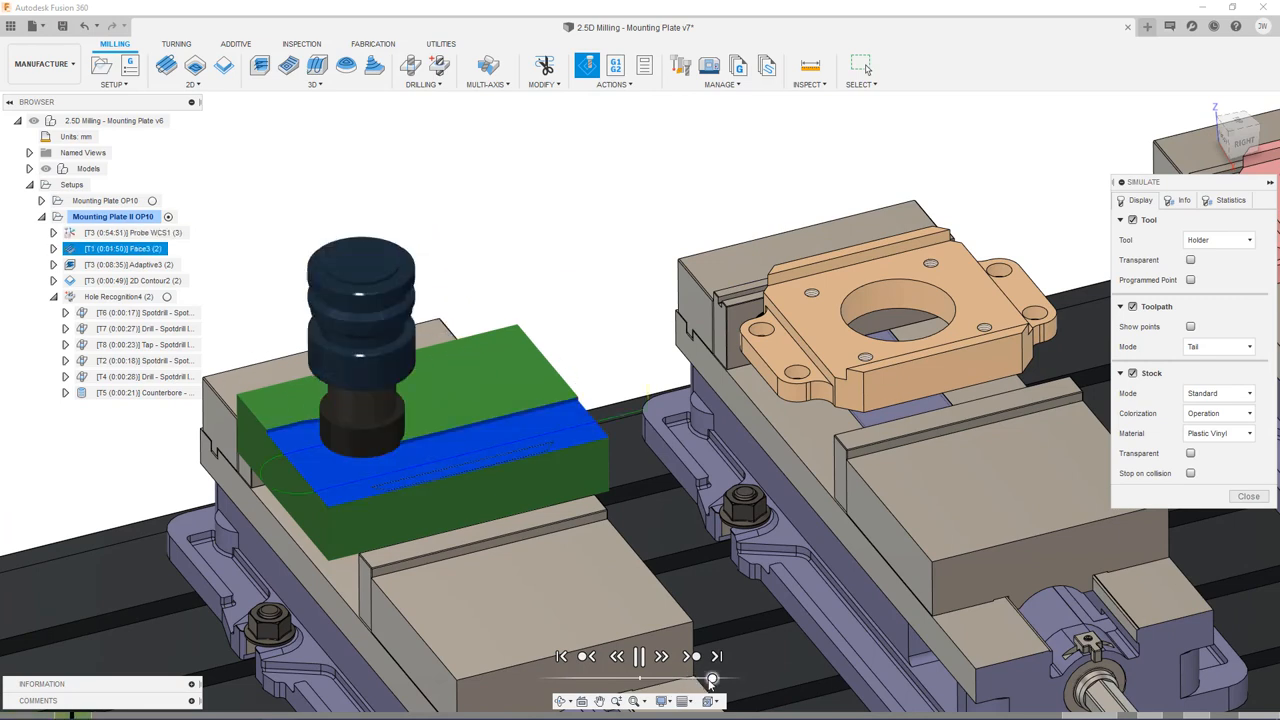